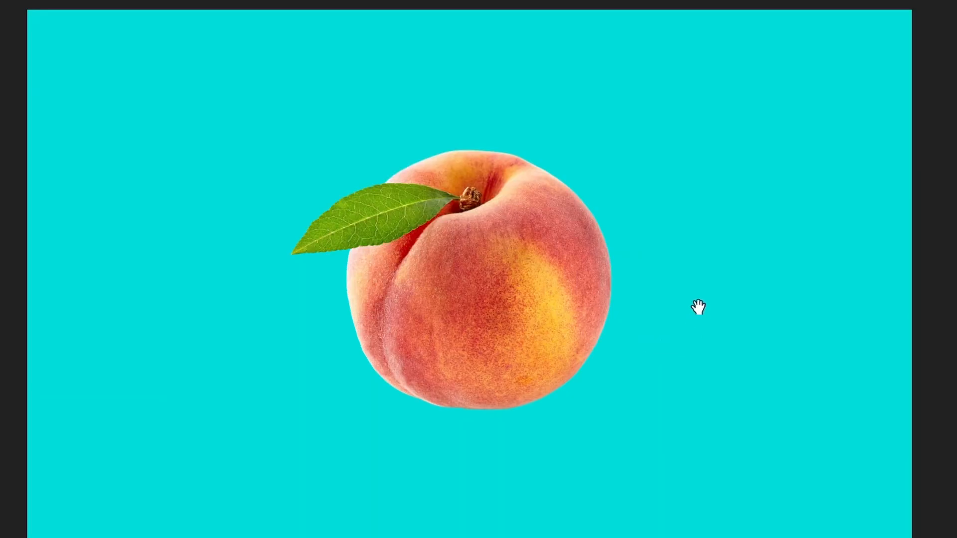
{"action": "mouse_move", "coordinate": [691, 182]}
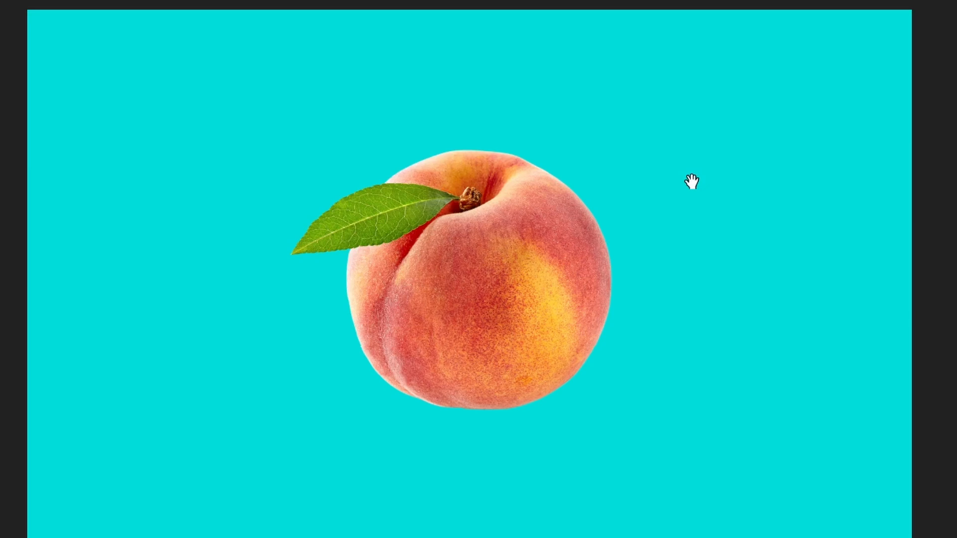
{"action": "mouse_move", "coordinate": [732, 341]}
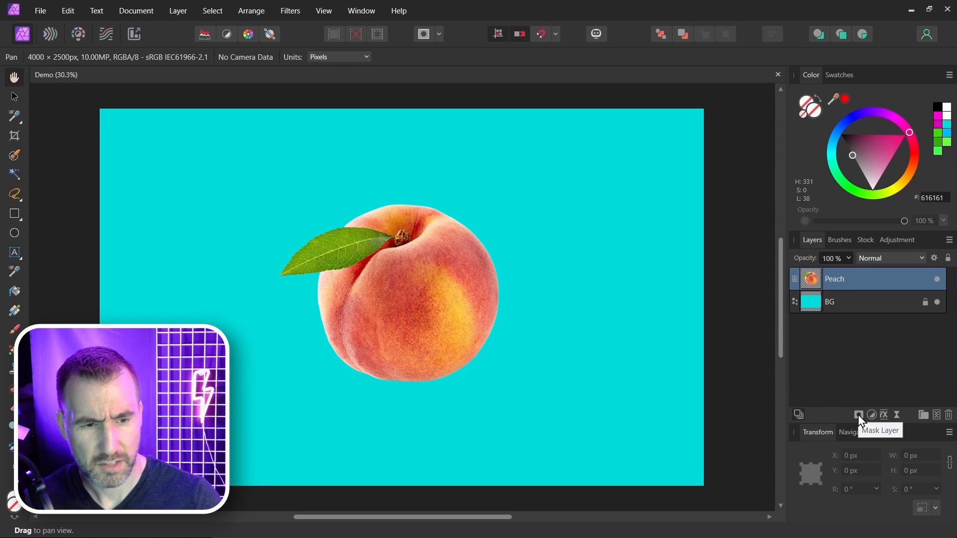
- Add a mask to the Peach layer and drag a fading gradient across it
{"action": "left_click", "coordinate": [859, 415]}
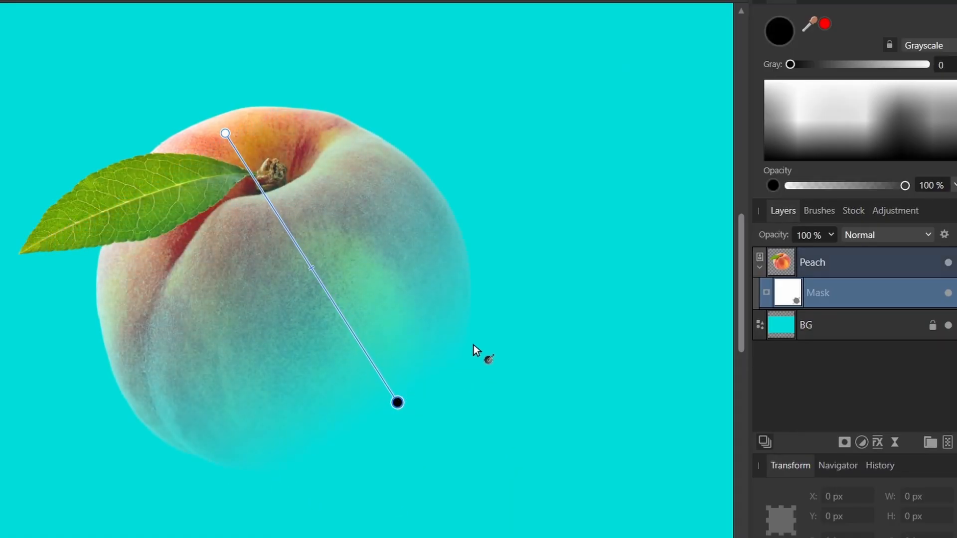
{"action": "left_click_drag", "start_coordinate": [225, 133], "coordinate": [317, 182]}
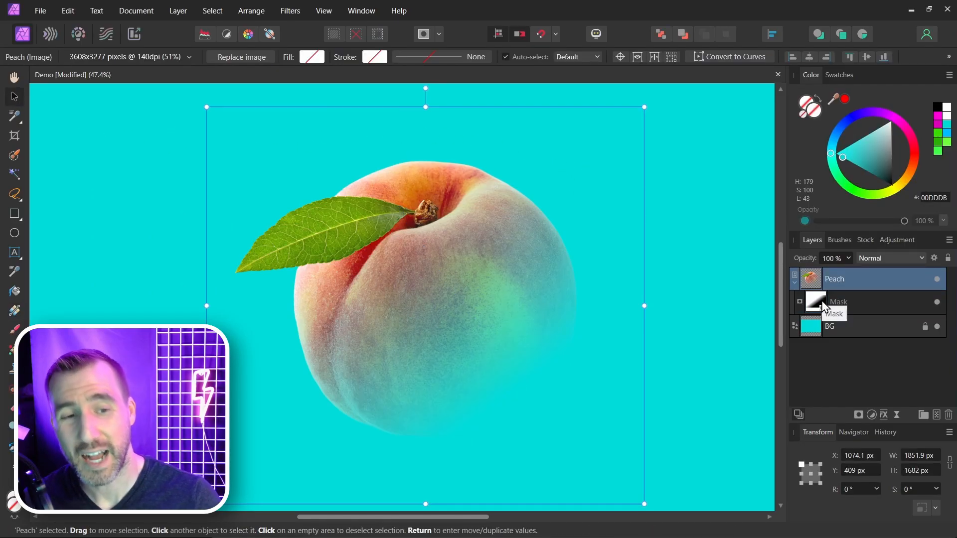
{"action": "left_click", "coordinate": [815, 301]}
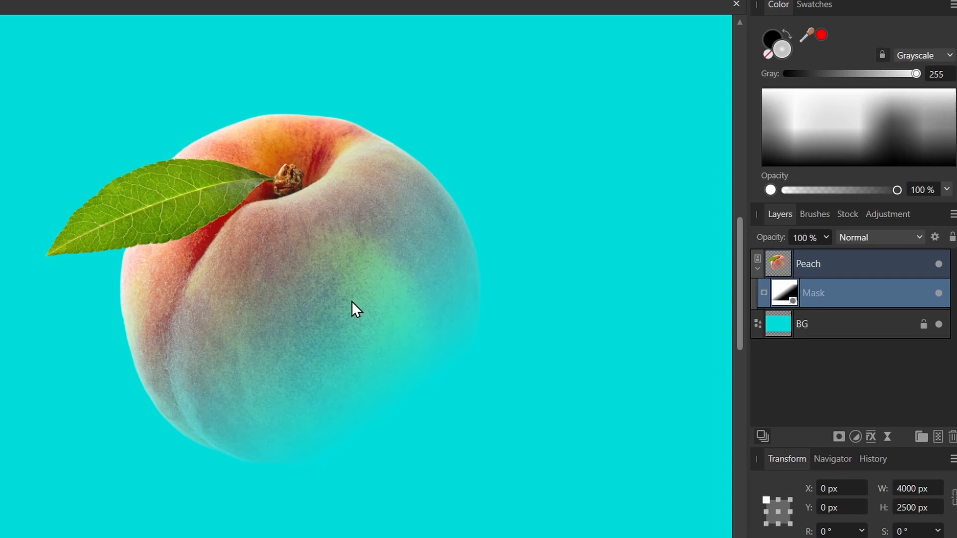
{"action": "mouse_move", "coordinate": [322, 130]}
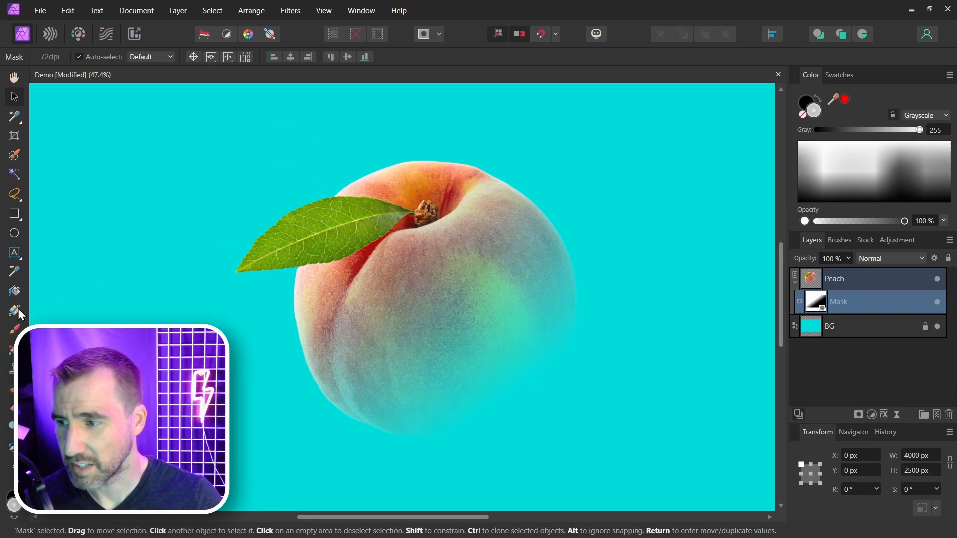
- Browse the shape tools and draw a rectangle covering the peach
{"action": "left_click", "coordinate": [15, 311]}
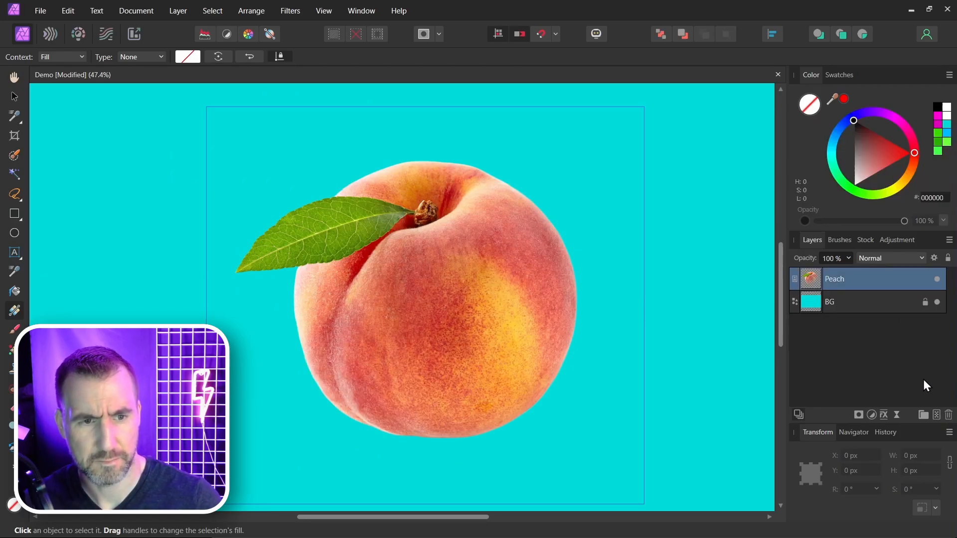
{"action": "left_click", "coordinate": [13, 96]}
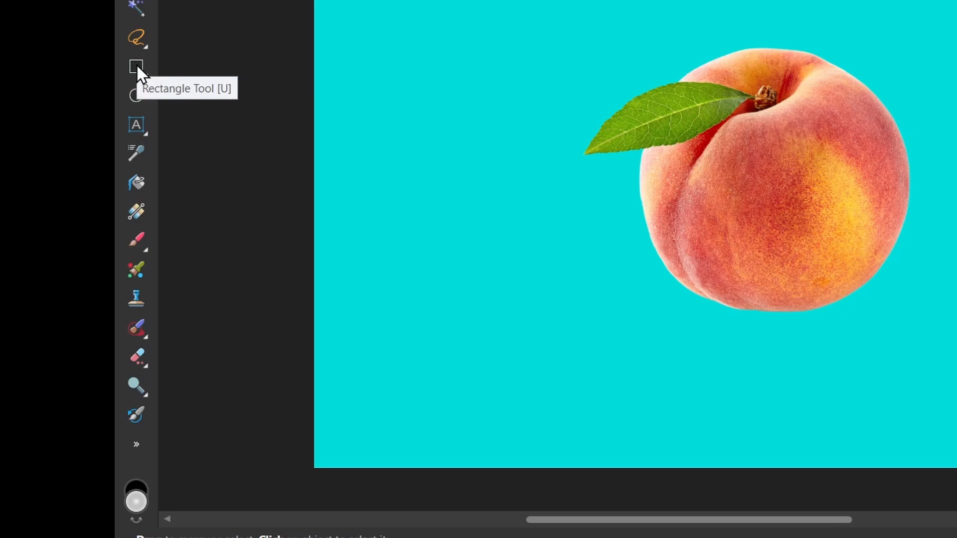
{"action": "left_click", "coordinate": [136, 67]}
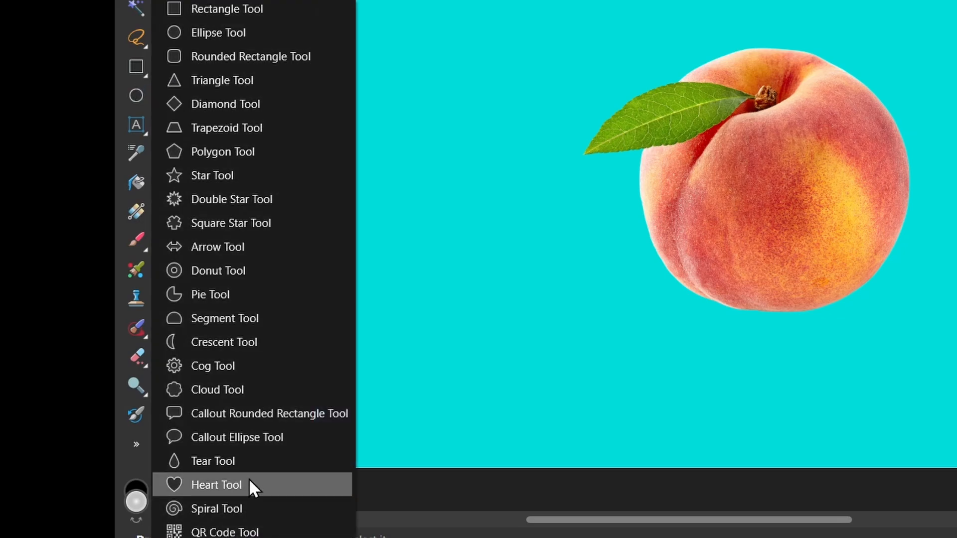
{"action": "left_click", "coordinate": [216, 485]}
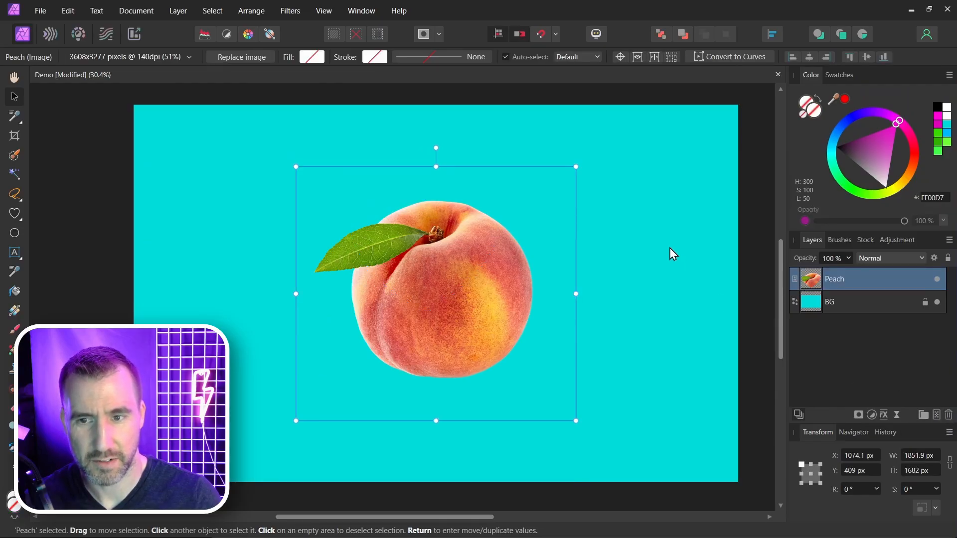
{"action": "left_click", "coordinate": [14, 233]}
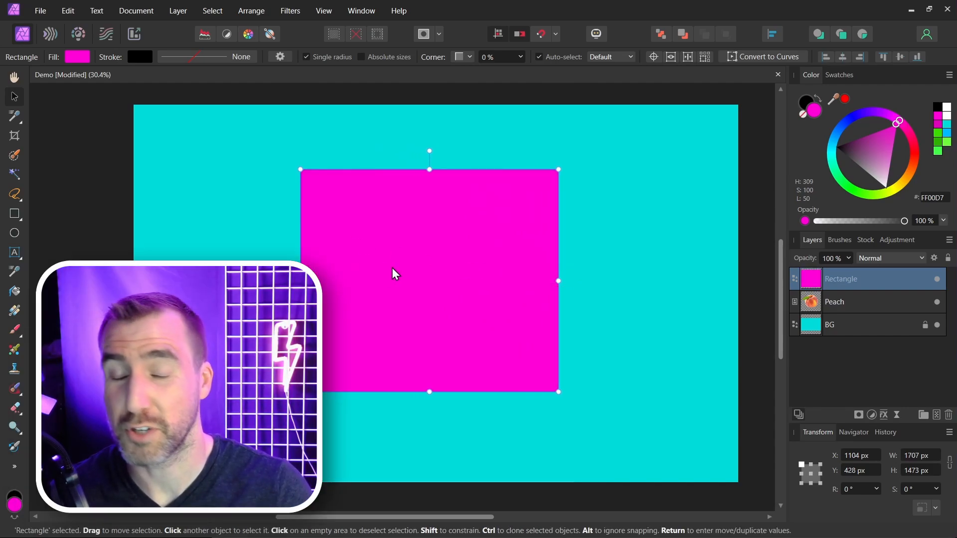
{"action": "mouse_move", "coordinate": [457, 286]}
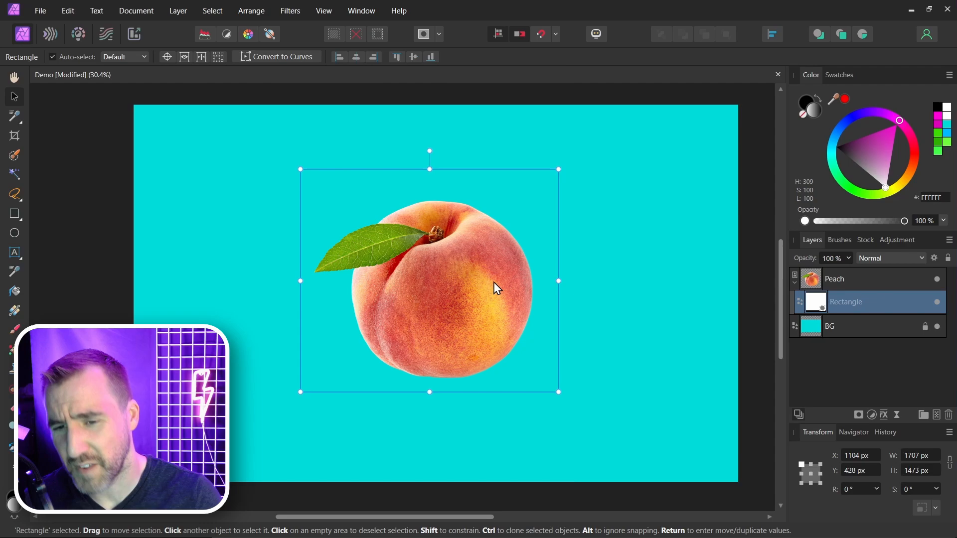
{"action": "mouse_move", "coordinate": [510, 228]}
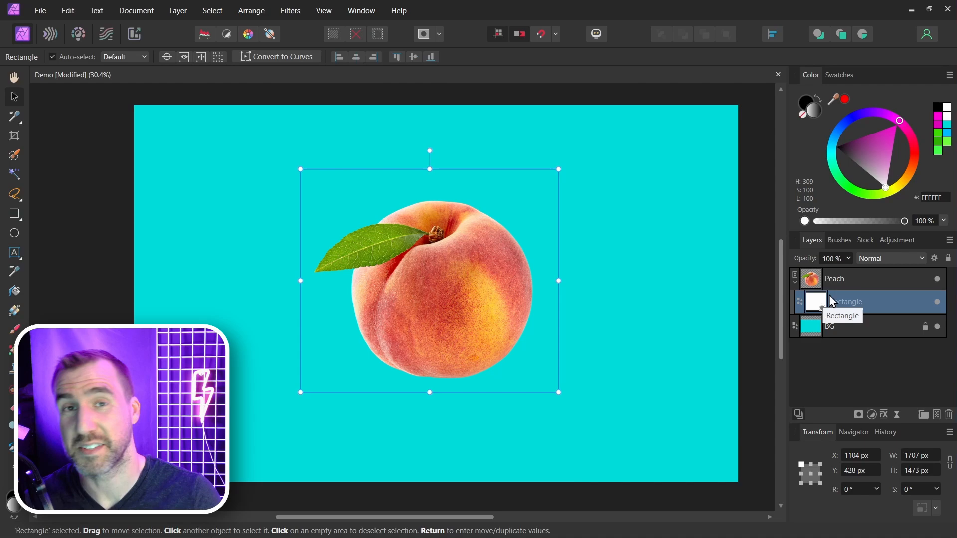
{"action": "mouse_move", "coordinate": [853, 317]}
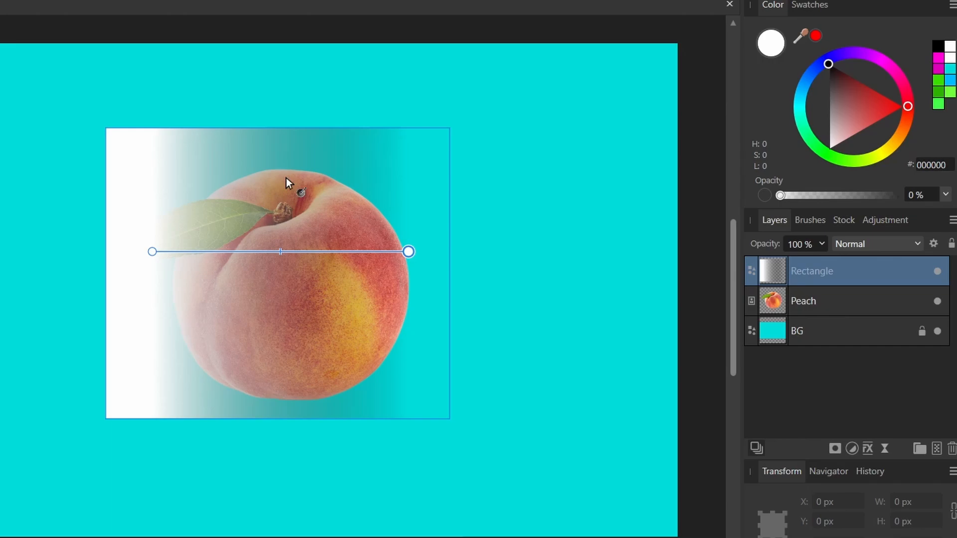
{"action": "mouse_move", "coordinate": [137, 207]}
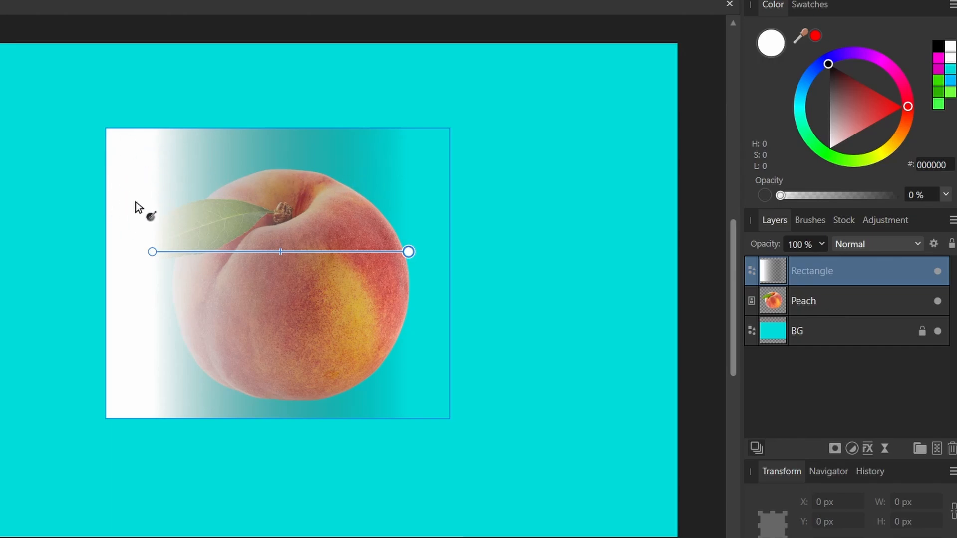
{"action": "mouse_move", "coordinate": [491, 198]}
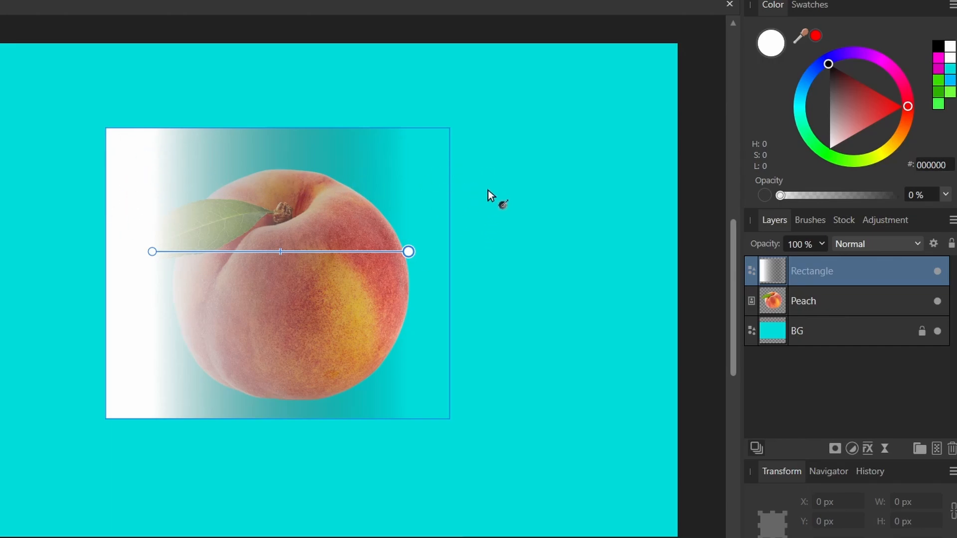
- Select the Rectangle layer in the Layers panel to work on its fill
{"action": "left_click", "coordinate": [770, 272]}
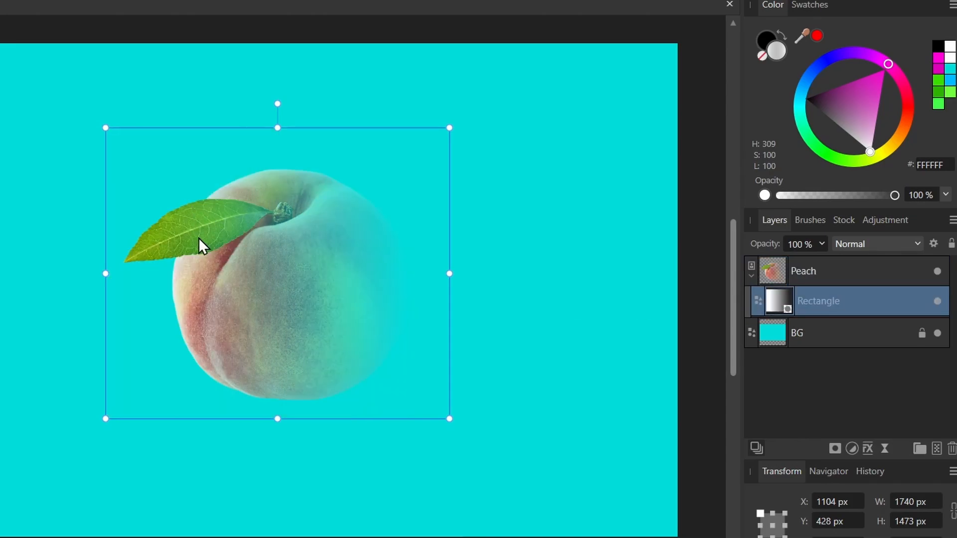
{"action": "mouse_move", "coordinate": [468, 301]}
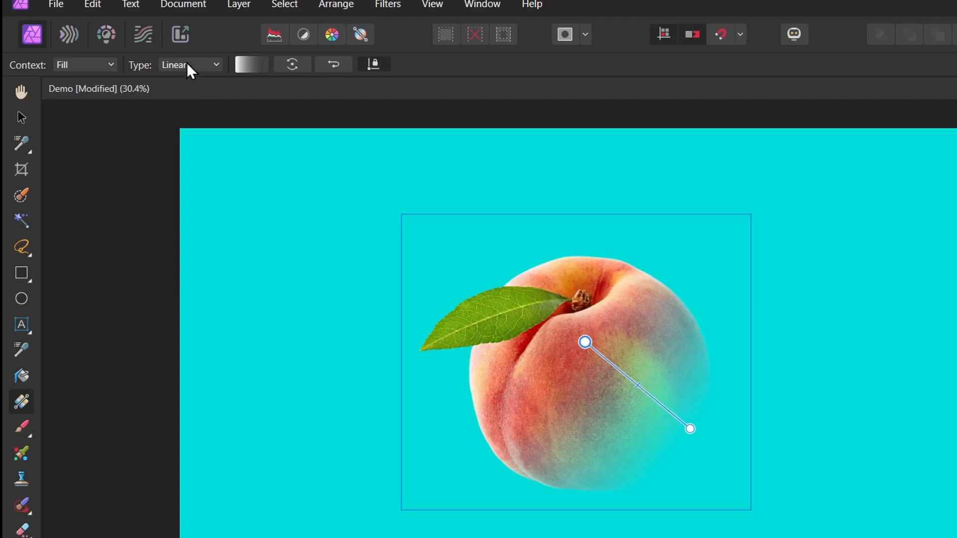
- Switch the rectangle mask's gradient type to radial
{"action": "left_click", "coordinate": [190, 65]}
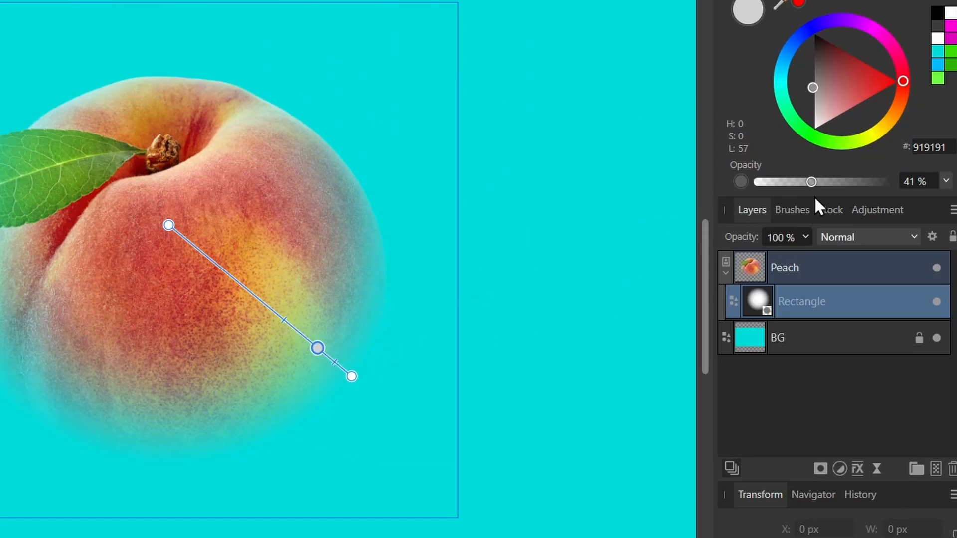
{"action": "mouse_move", "coordinate": [808, 210]}
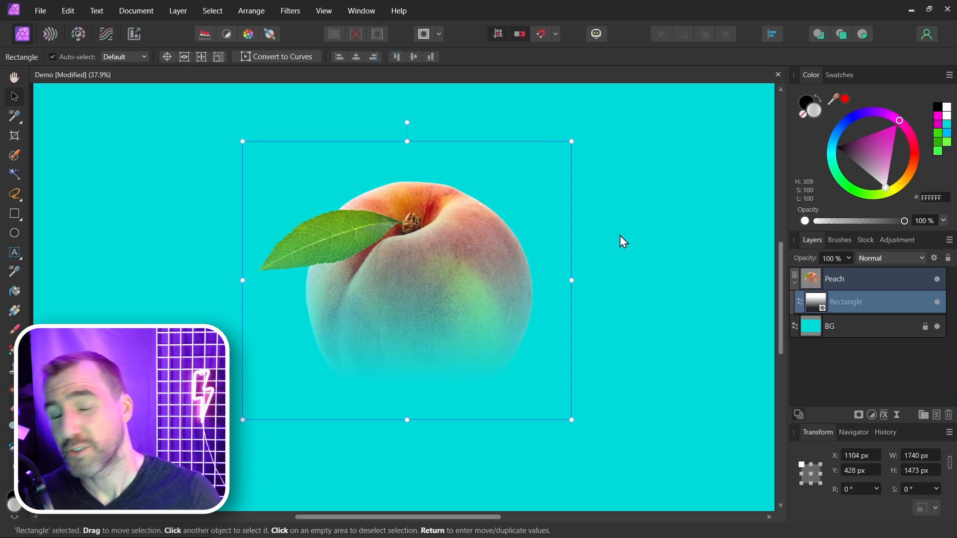
{"action": "mouse_move", "coordinate": [633, 247]}
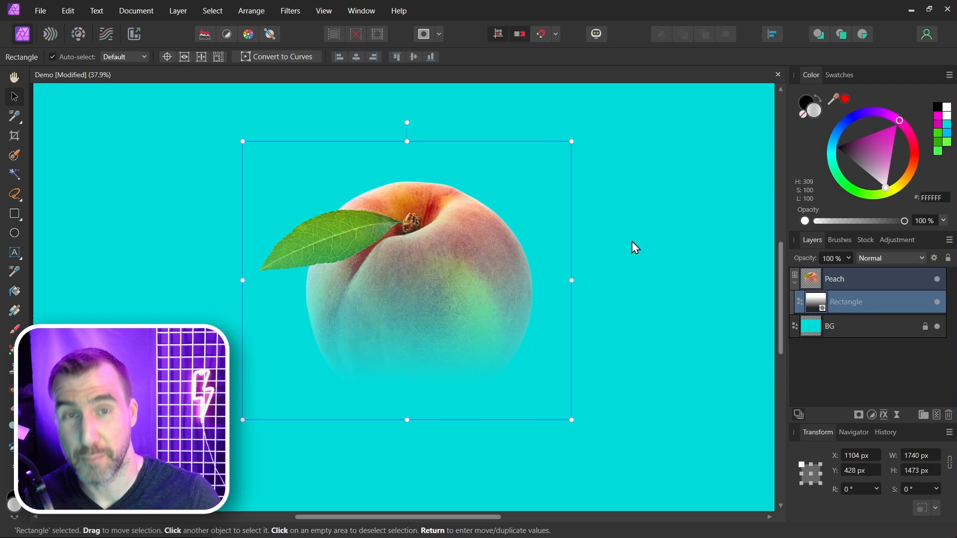